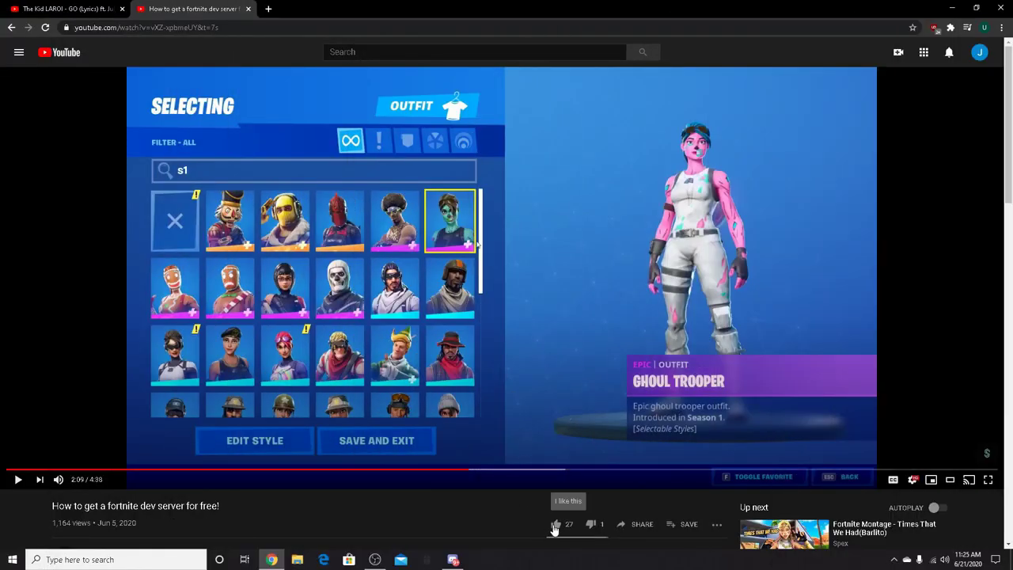
Step: Like the Fortnite dev server video and subscribe to its creator's channel
left_click(557, 524)
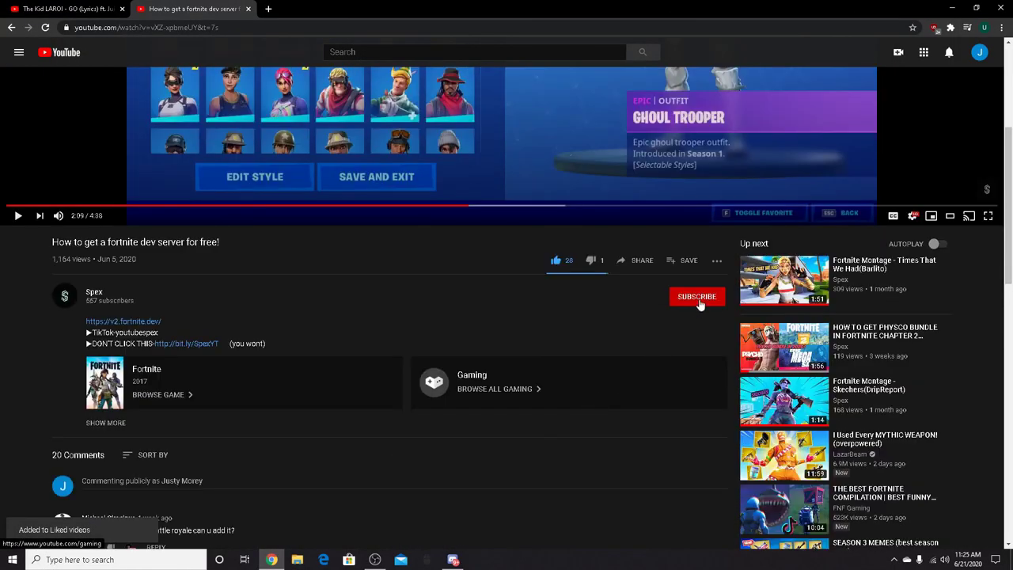
left_click(696, 296)
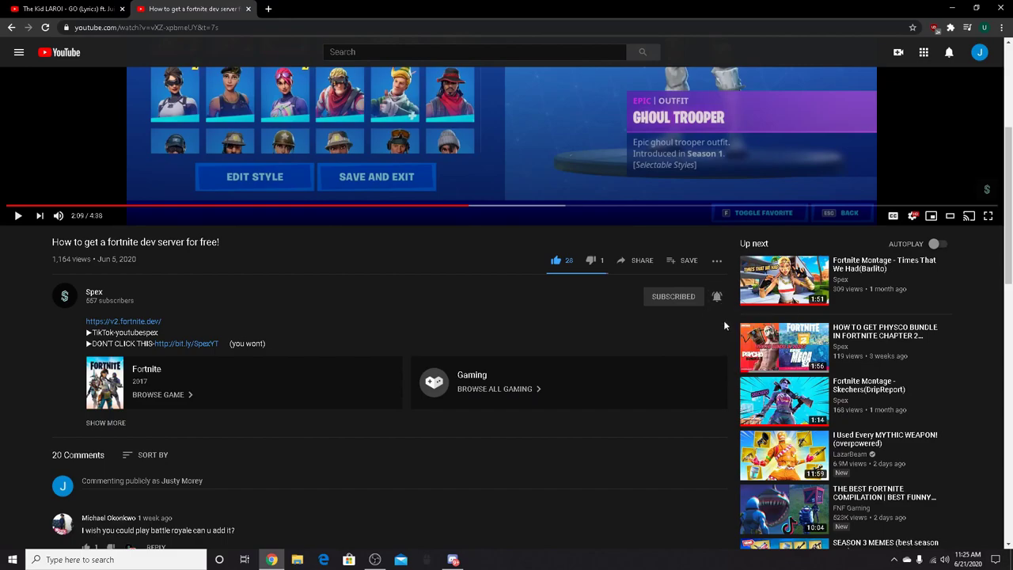
mouse_move(608, 373)
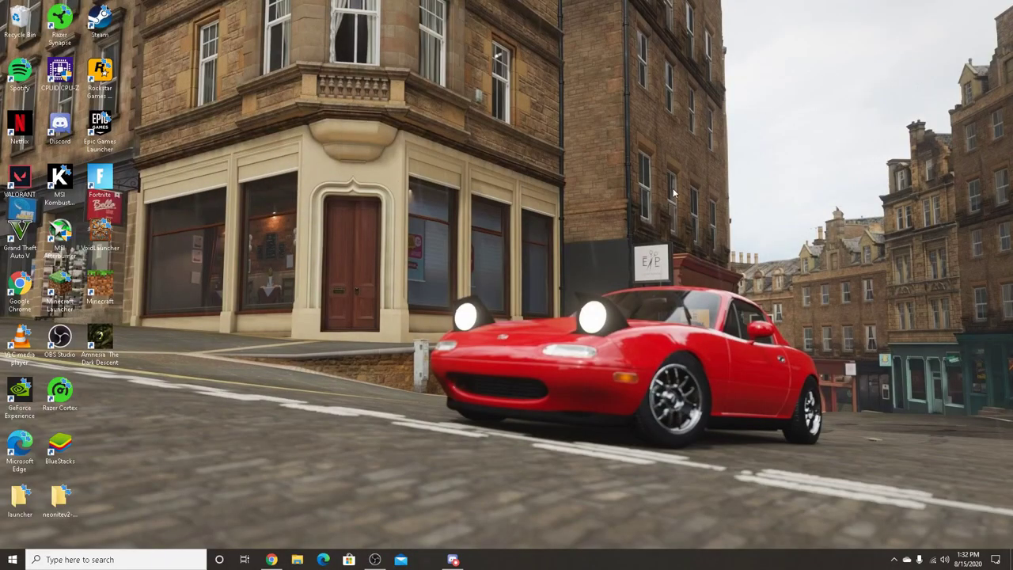
mouse_move(440, 282)
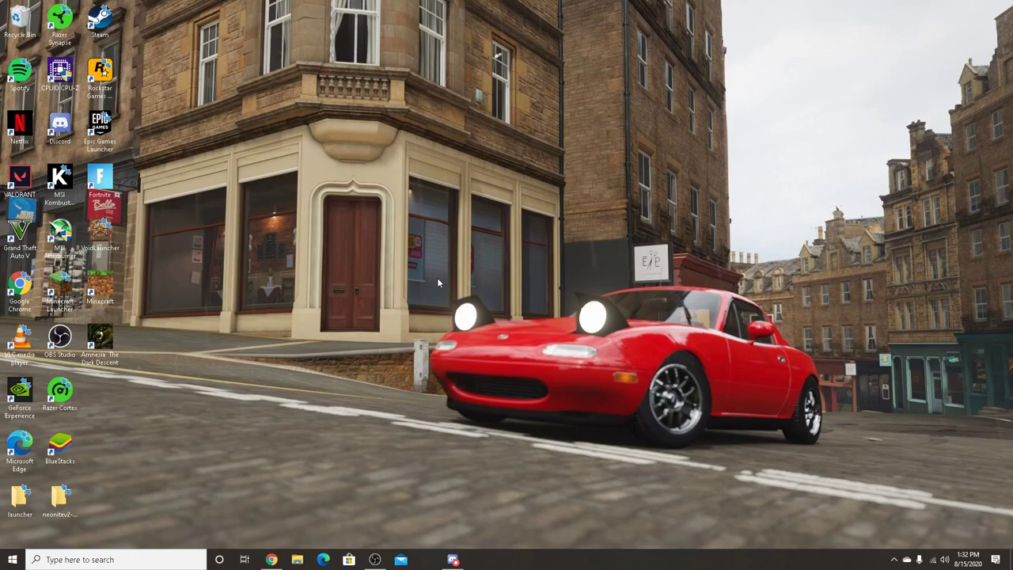
mouse_move(358, 443)
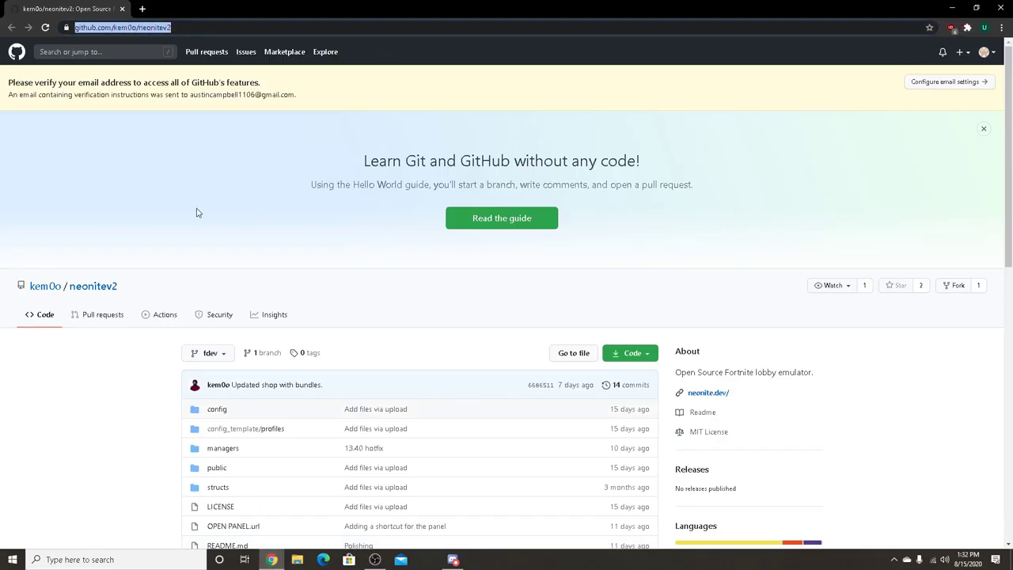
Step: Download the neonitev2 repository as a ZIP from the Code menu and review its README requirements
left_click(630, 351)
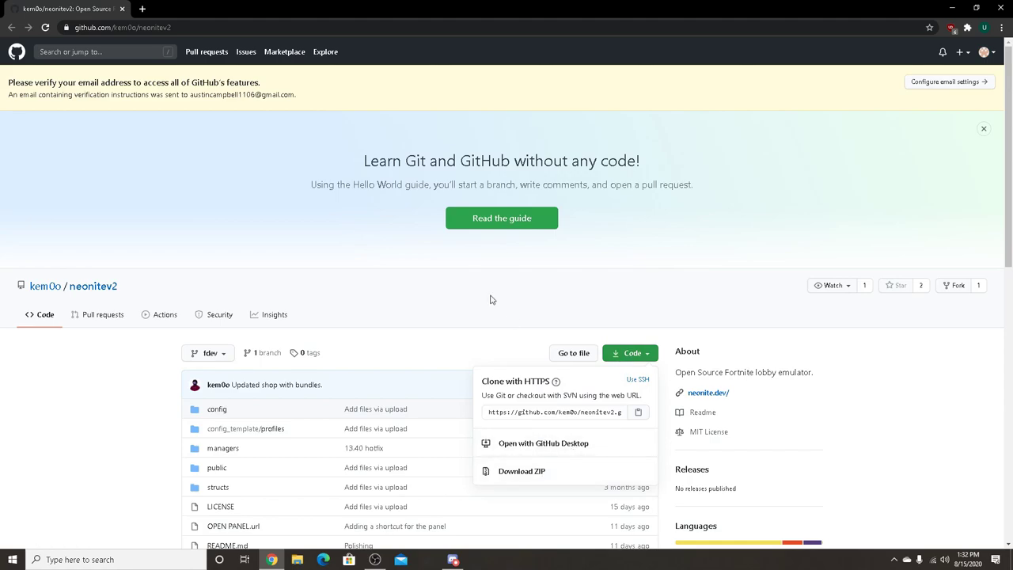
left_click(522, 472)
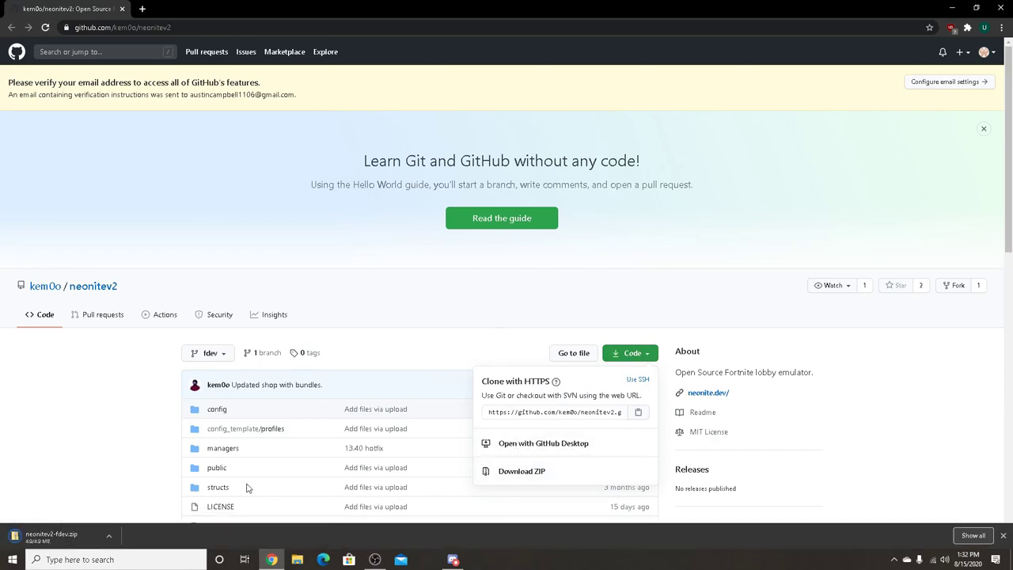
scroll("down", 3)
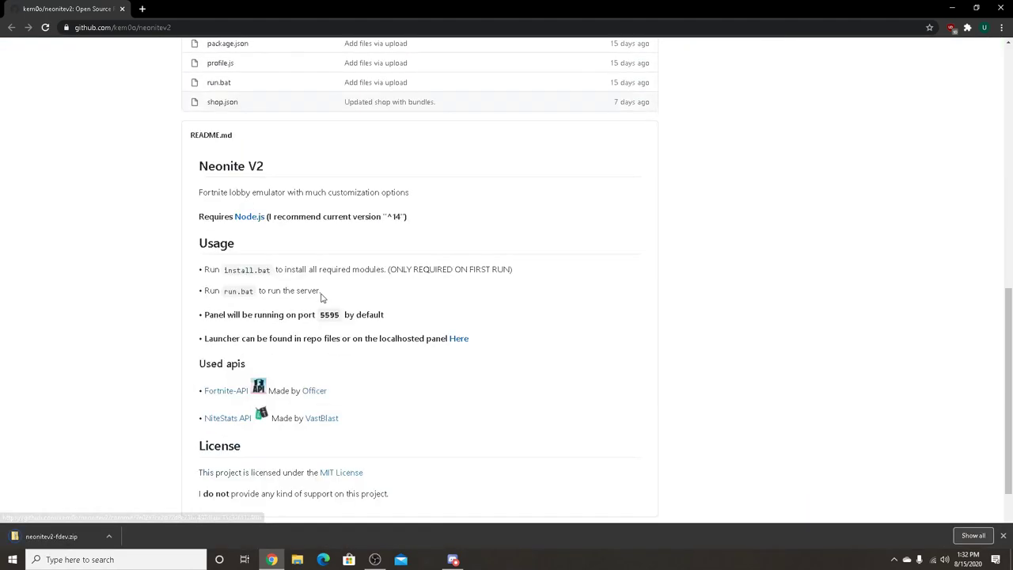
scroll("down", 3)
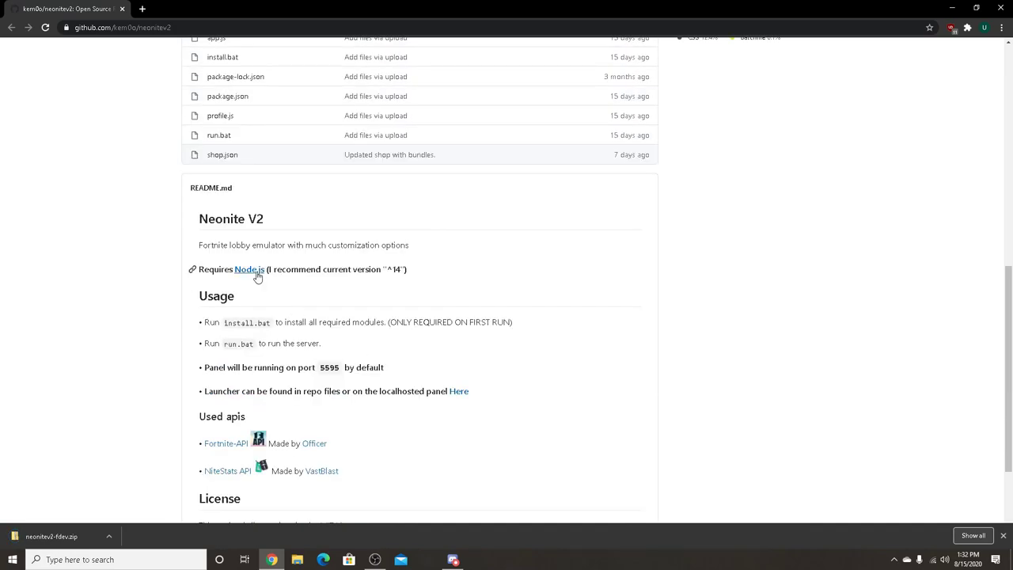
mouse_move(221, 376)
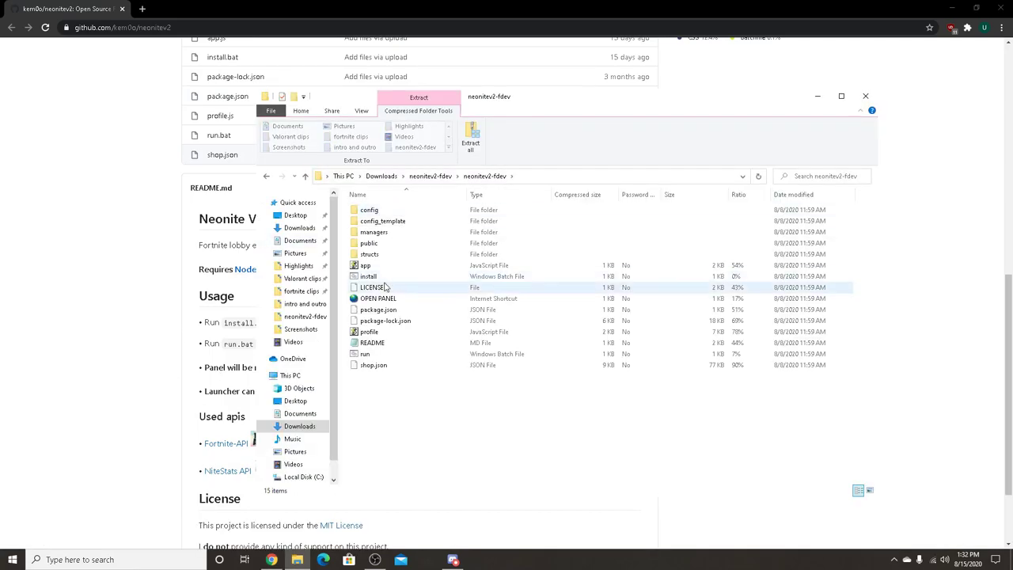
Step: Extract the archive into the neonitev2-fdev folder and run install.bat to install its modules
left_click(470, 134)
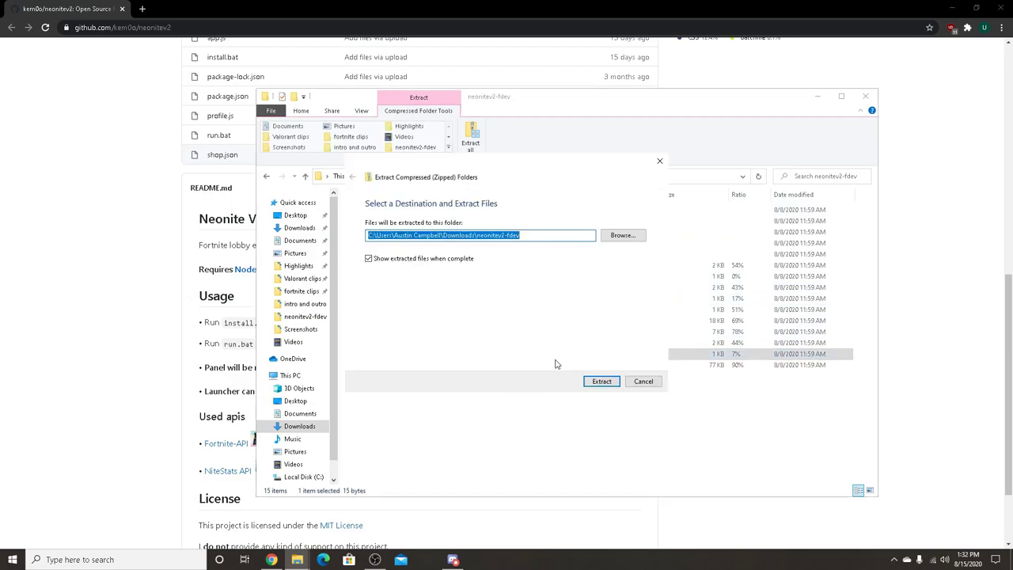
left_click(602, 380)
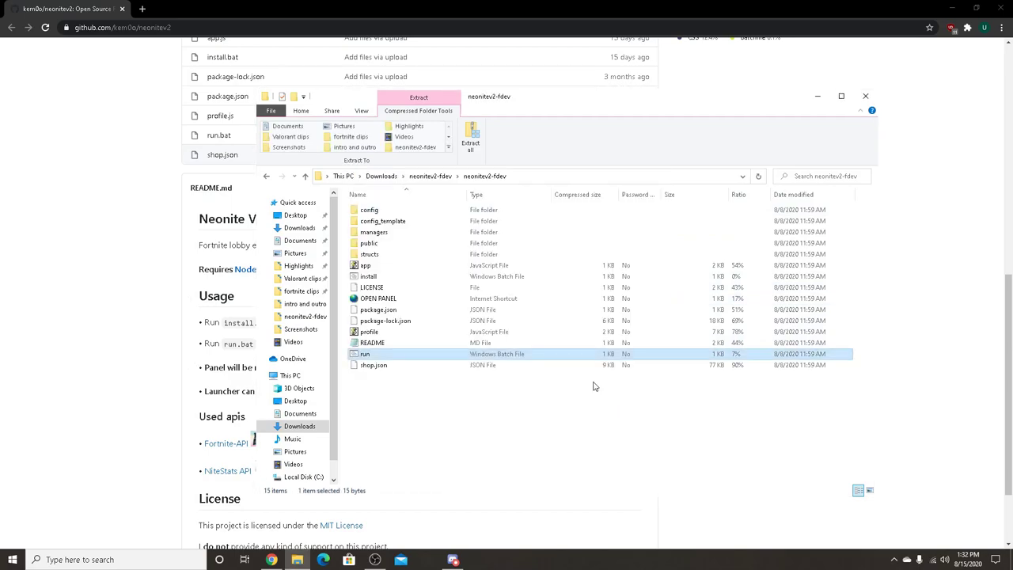
left_click(470, 143)
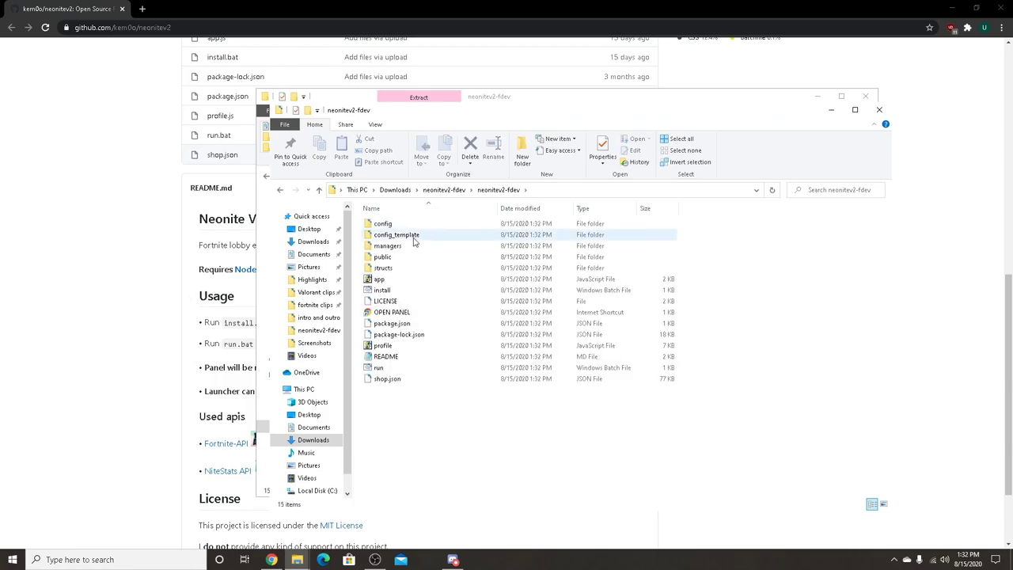
double_click(381, 290)
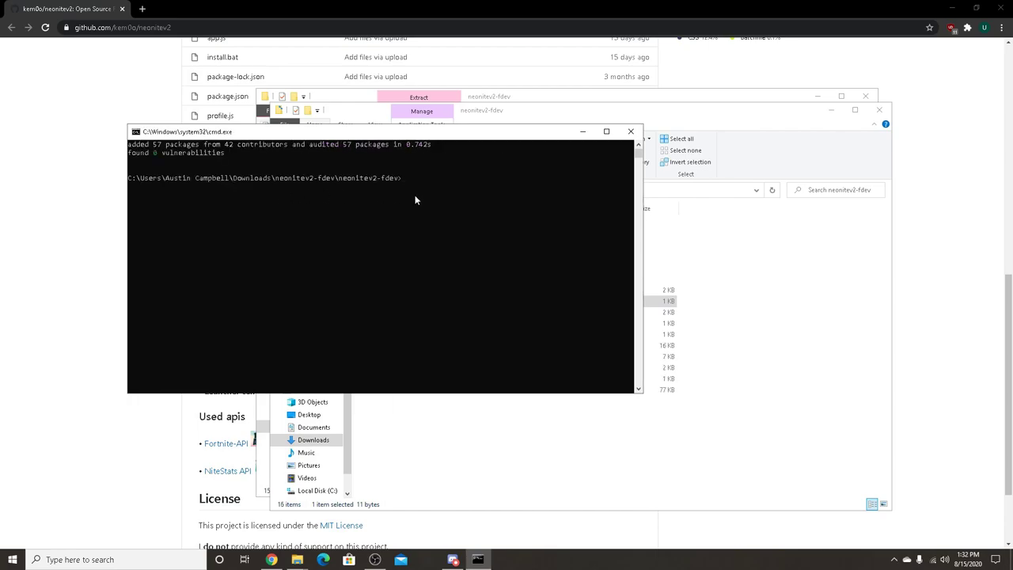
Step: Run npm install in the neonitev2-fdev folder, auditing 57 packages with 0 vulnerabilities
type("npm")
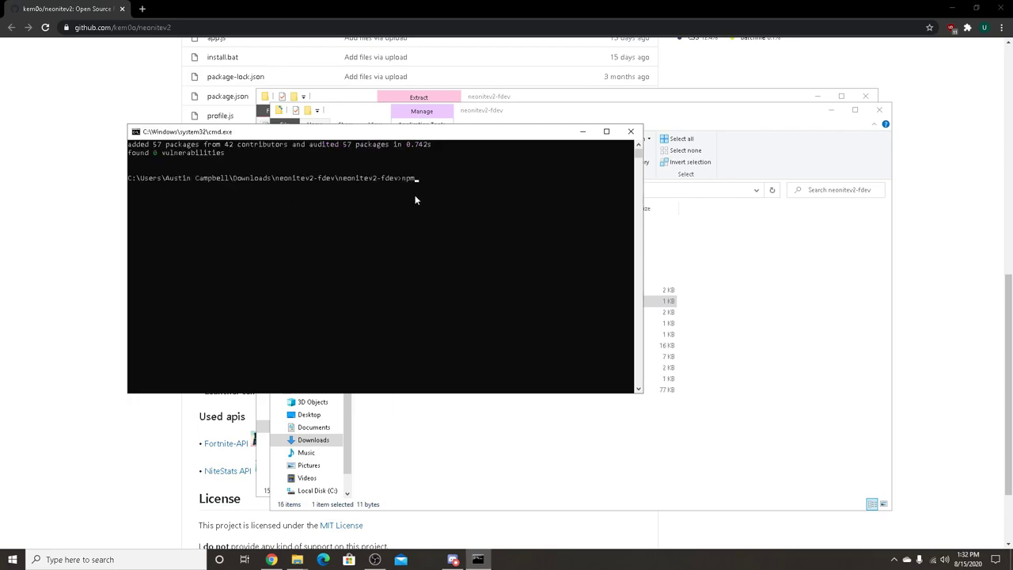
type("install")
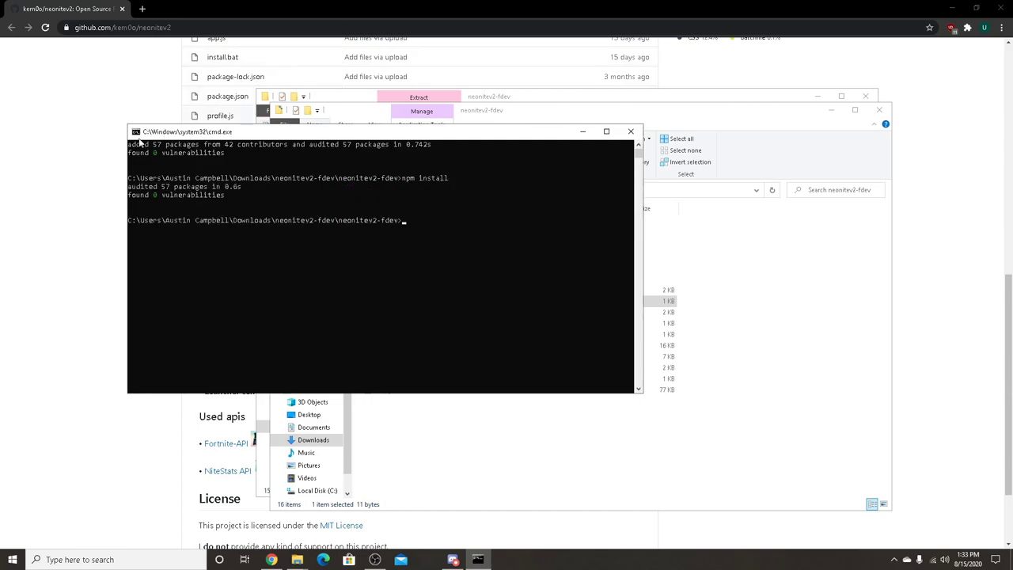
mouse_move(579, 158)
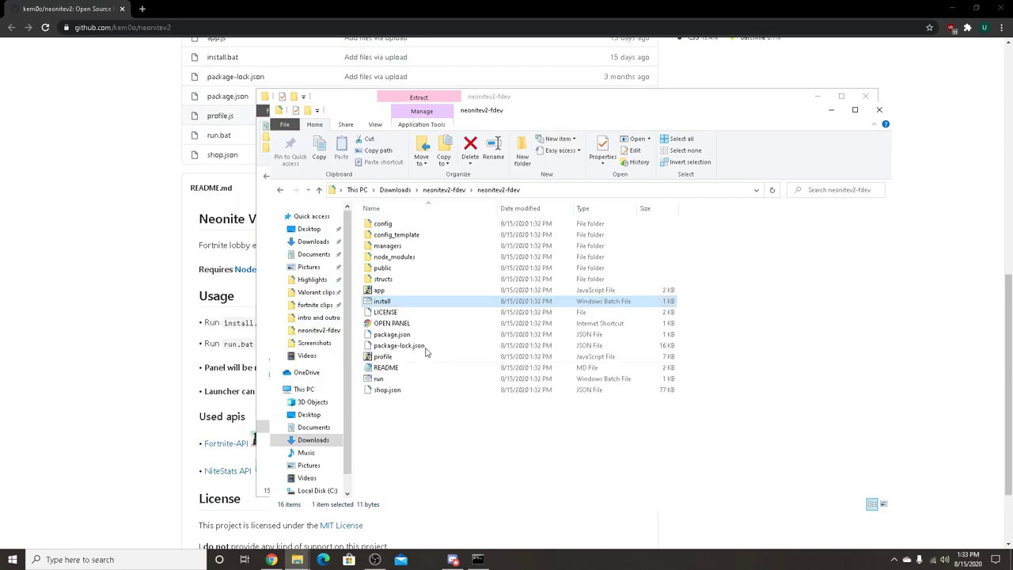
Step: Start run.bat and allow it past the SmartScreen warning with Run anyway
left_click(378, 379)
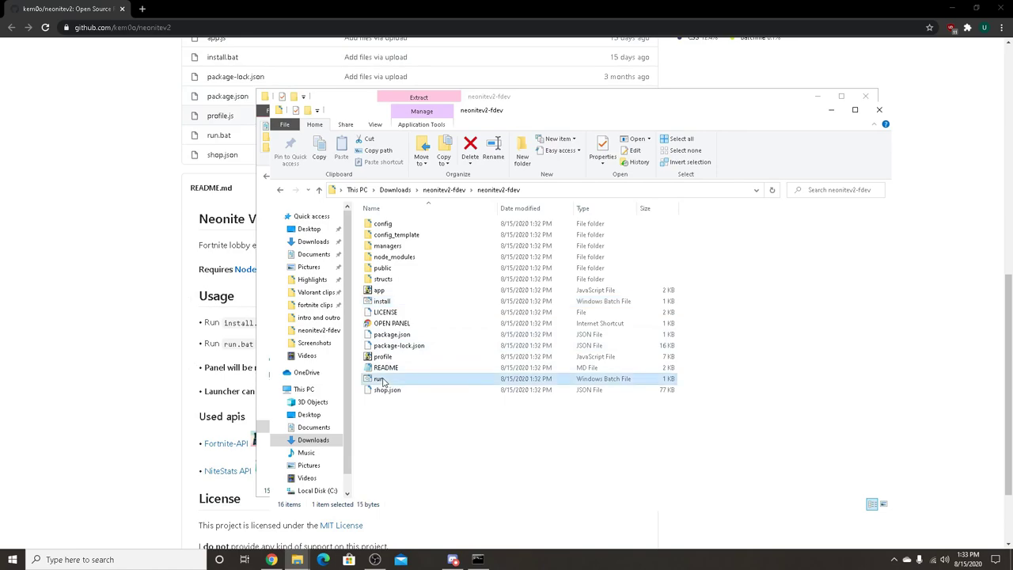
double_click(380, 378)
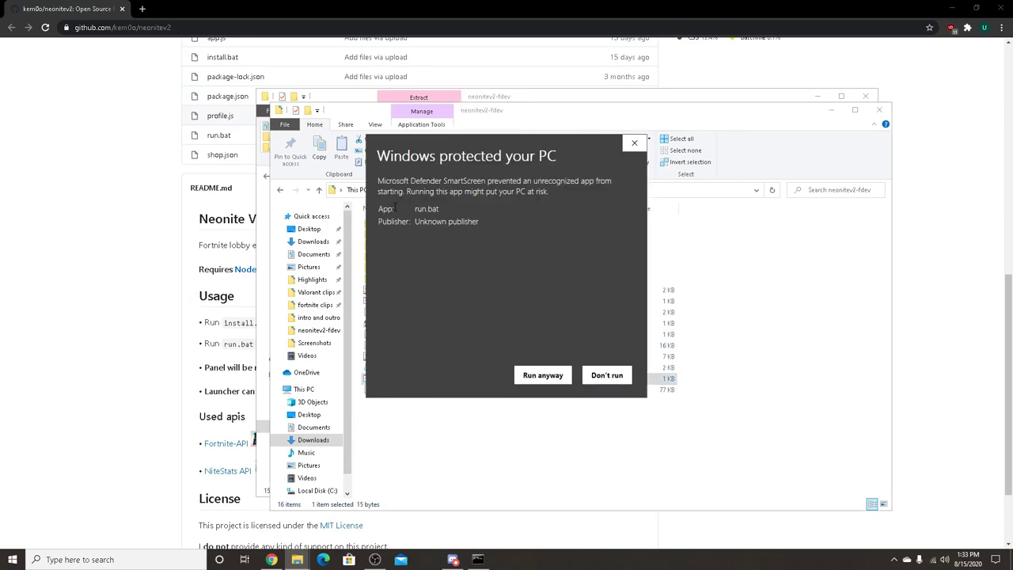
left_click(541, 373)
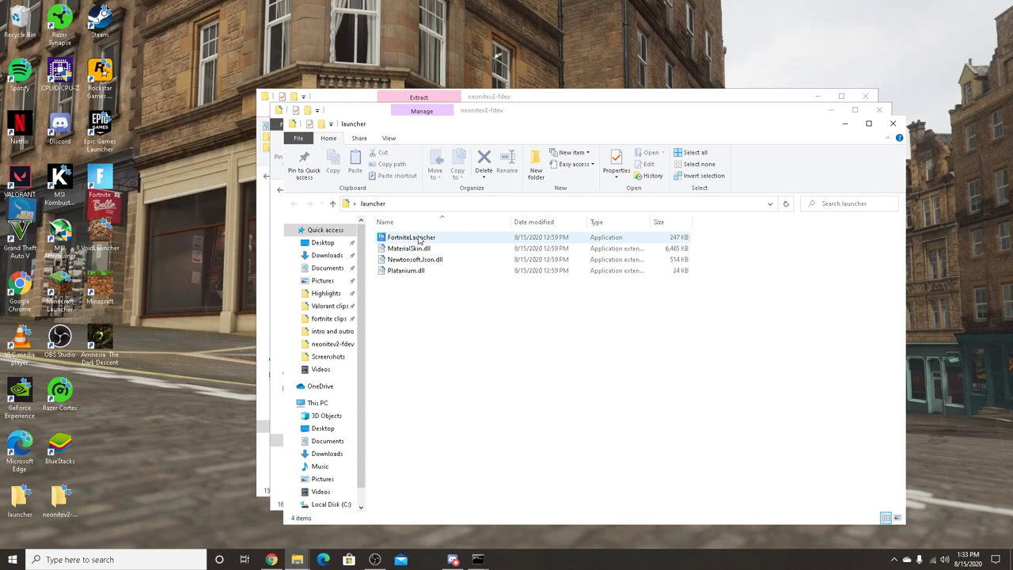
Step: Start FortniteLauncher from the launcher folder to load the fortnite.dev lobby
left_click(411, 238)
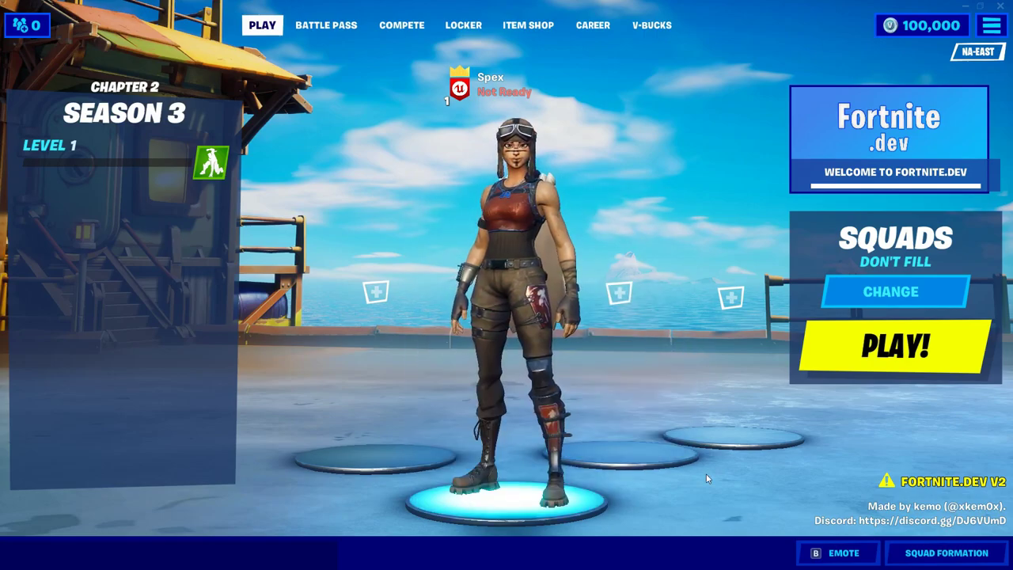
Step: Browse back bling in the Locker, then go to the Item Shop
left_click(837, 553)
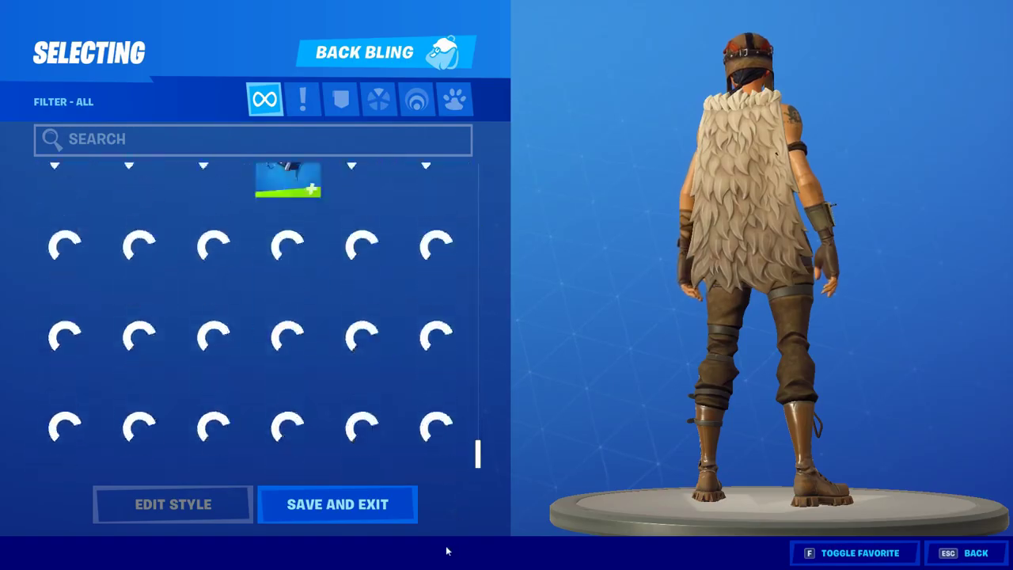
left_click(337, 503)
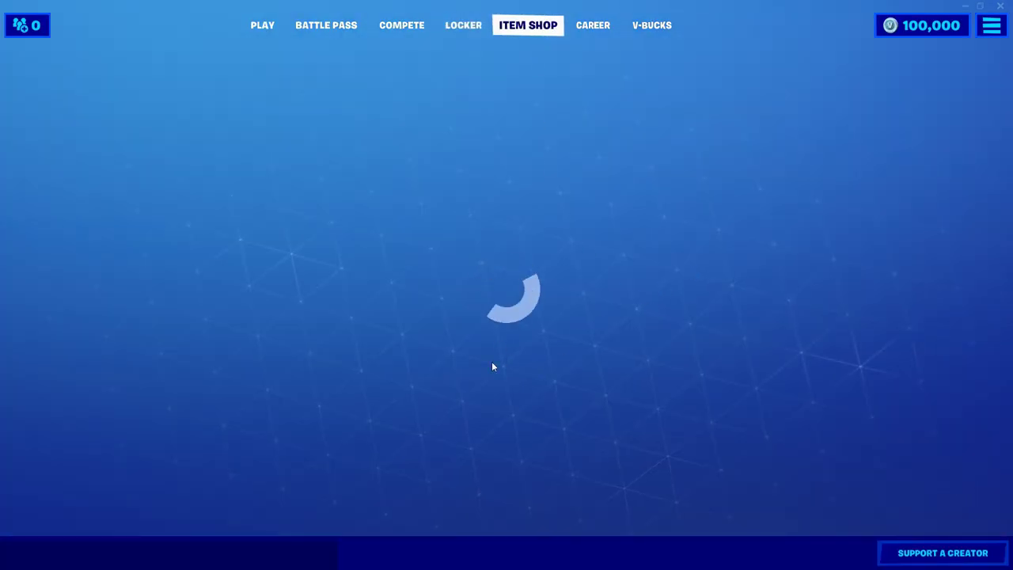